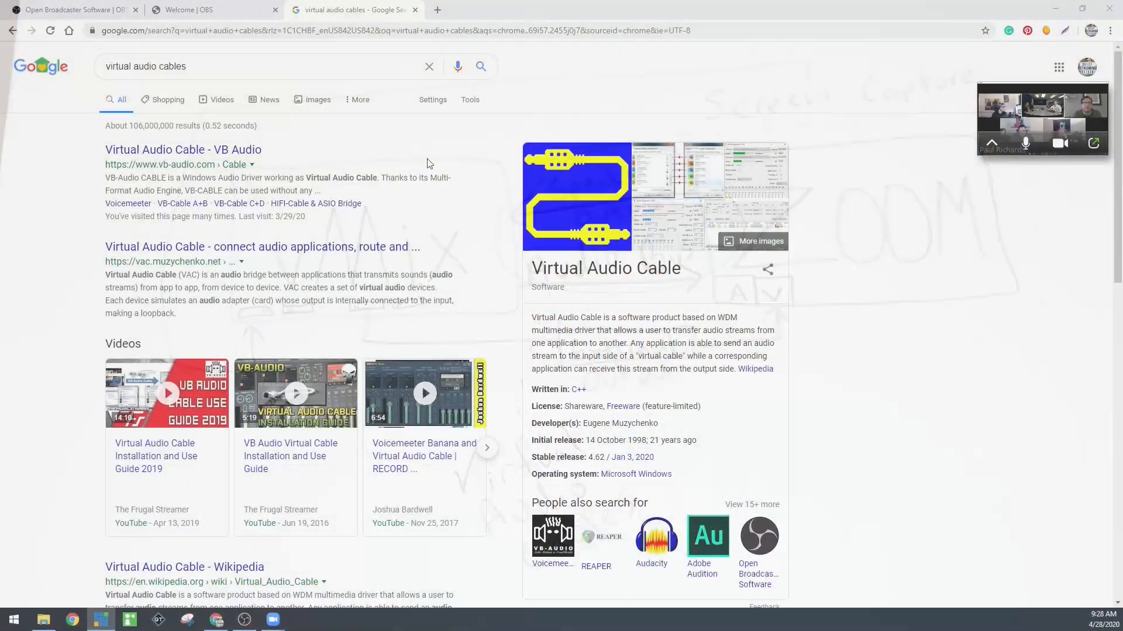
- Download the VB-CABLE driver zip from the VB-Audio Virtual Cable page, then browse for VB-Cables A+B
{"action": "left_click", "coordinate": [183, 150]}
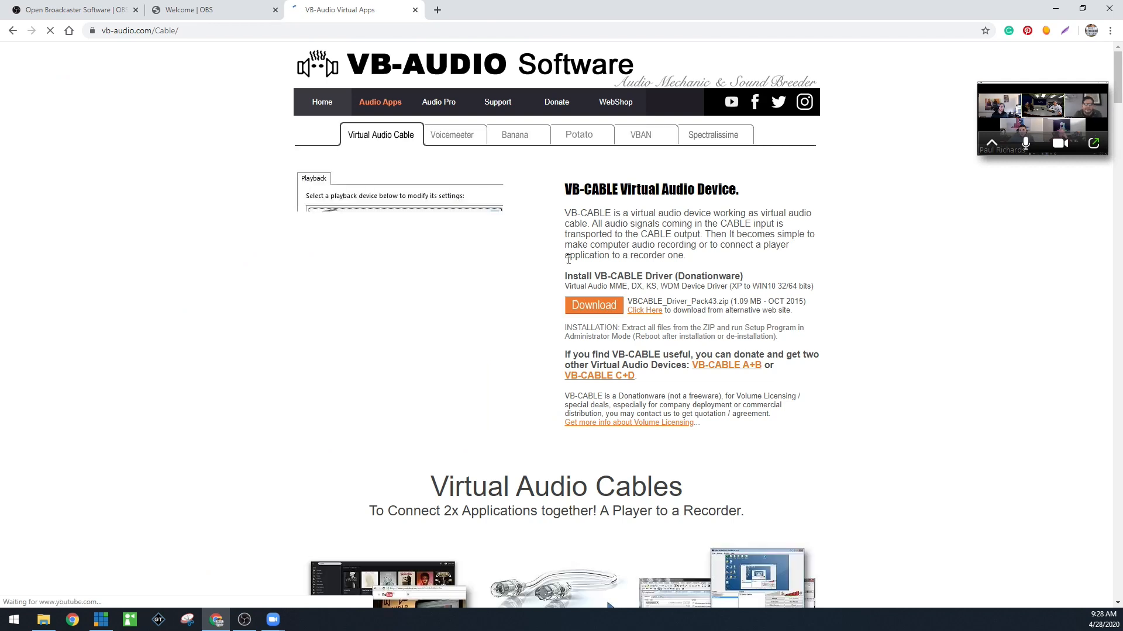
{"action": "left_click", "coordinate": [592, 305]}
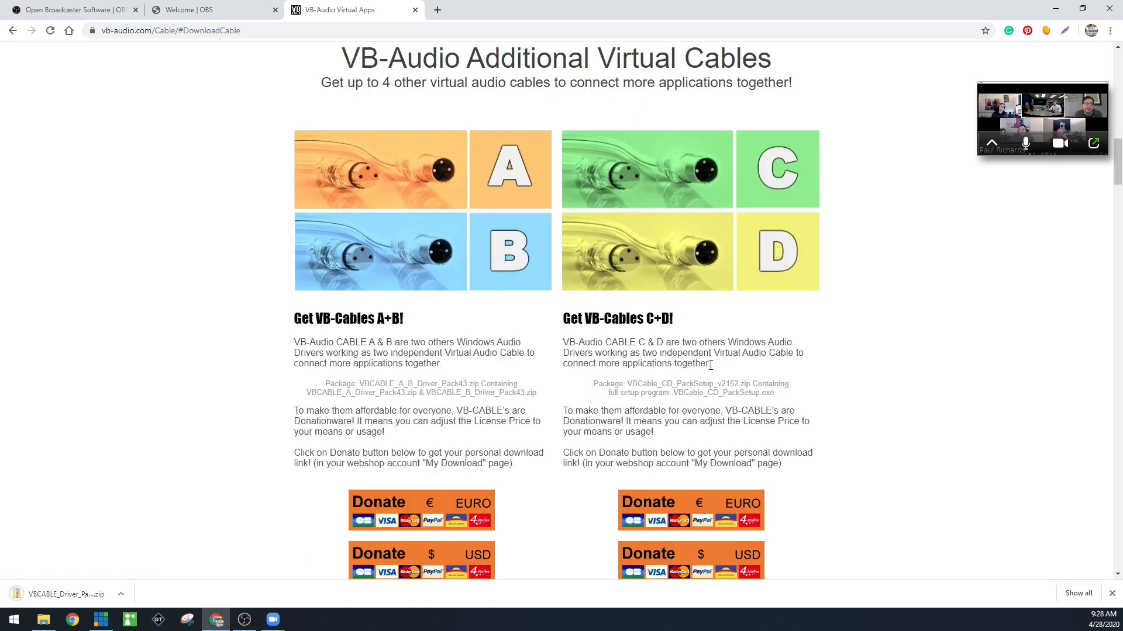
{"action": "scroll", "scroll_direction": "down", "scroll_amount": 3}
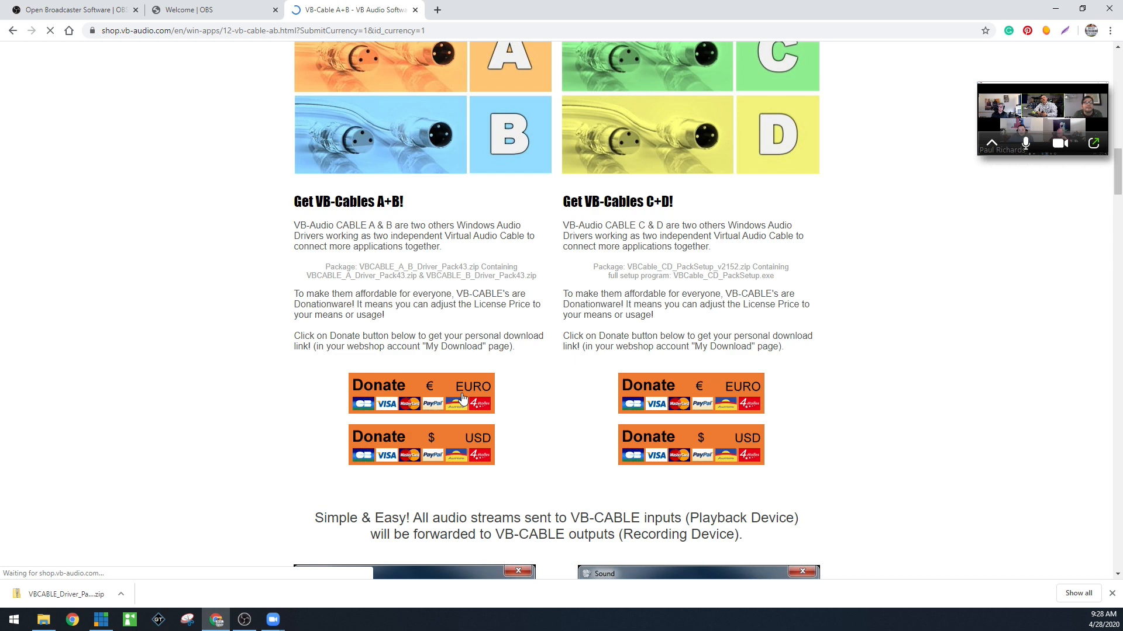
{"action": "scroll", "scroll_direction": "up", "scroll_amount": 3}
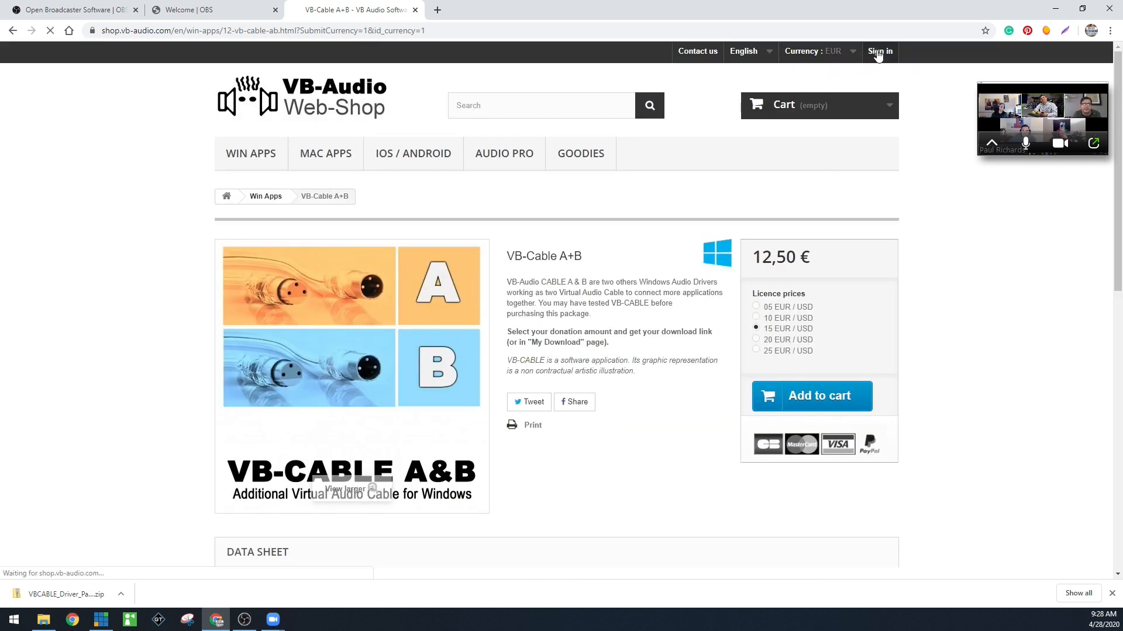
- Sign into the VB-Audio Web-Shop and download VB-Cable A+B from My Downloads
{"action": "left_click", "coordinate": [878, 50]}
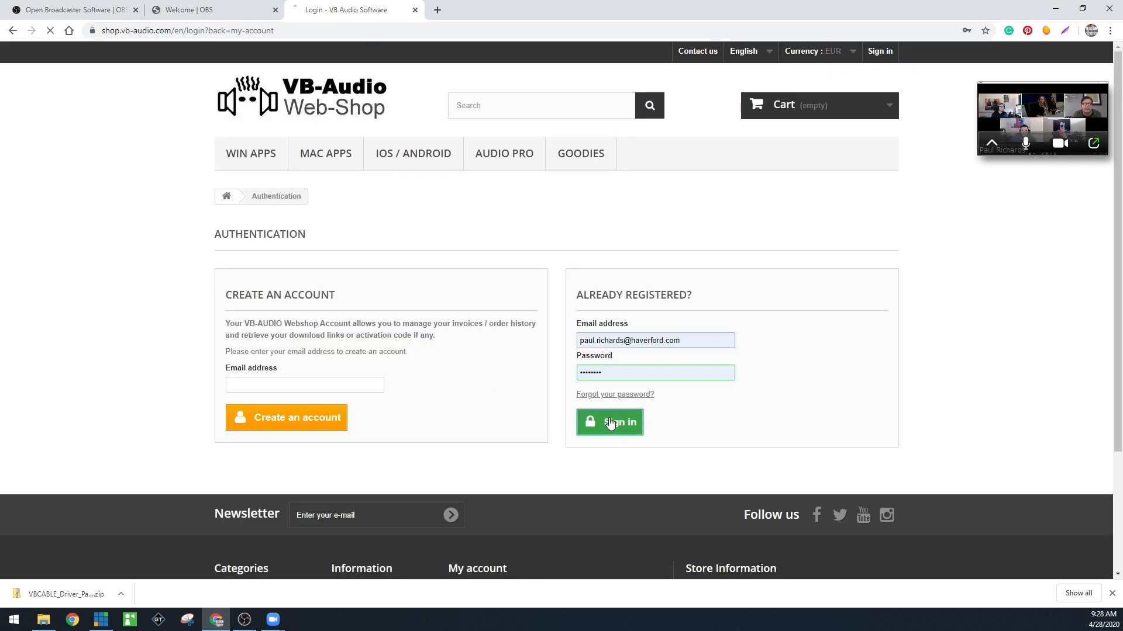
{"action": "left_click", "coordinate": [608, 422]}
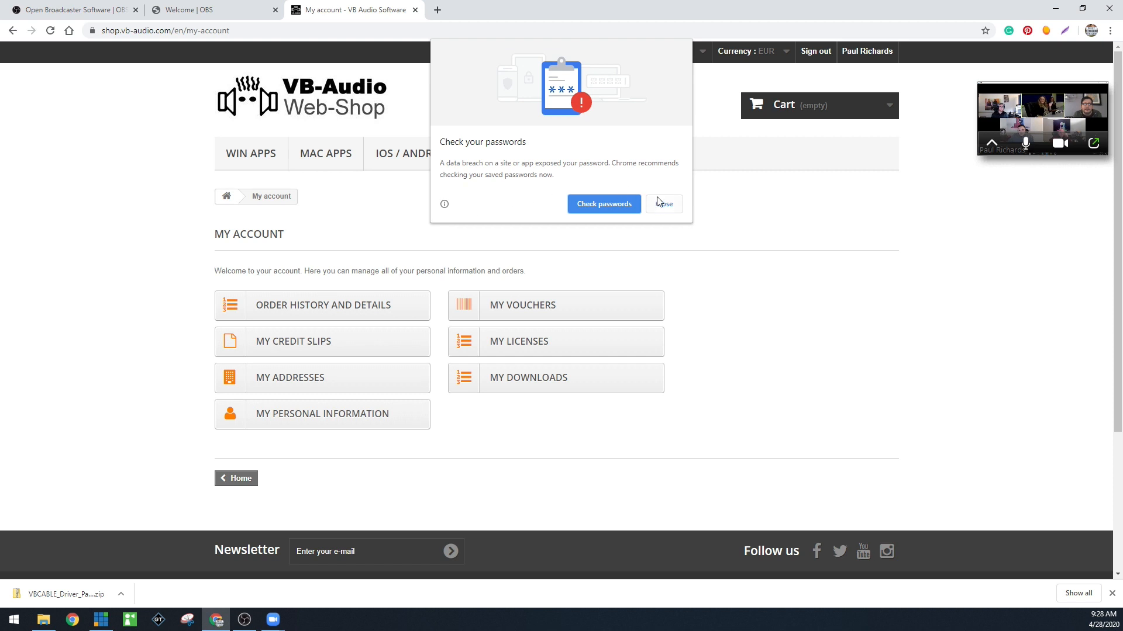
{"action": "left_click", "coordinate": [663, 204]}
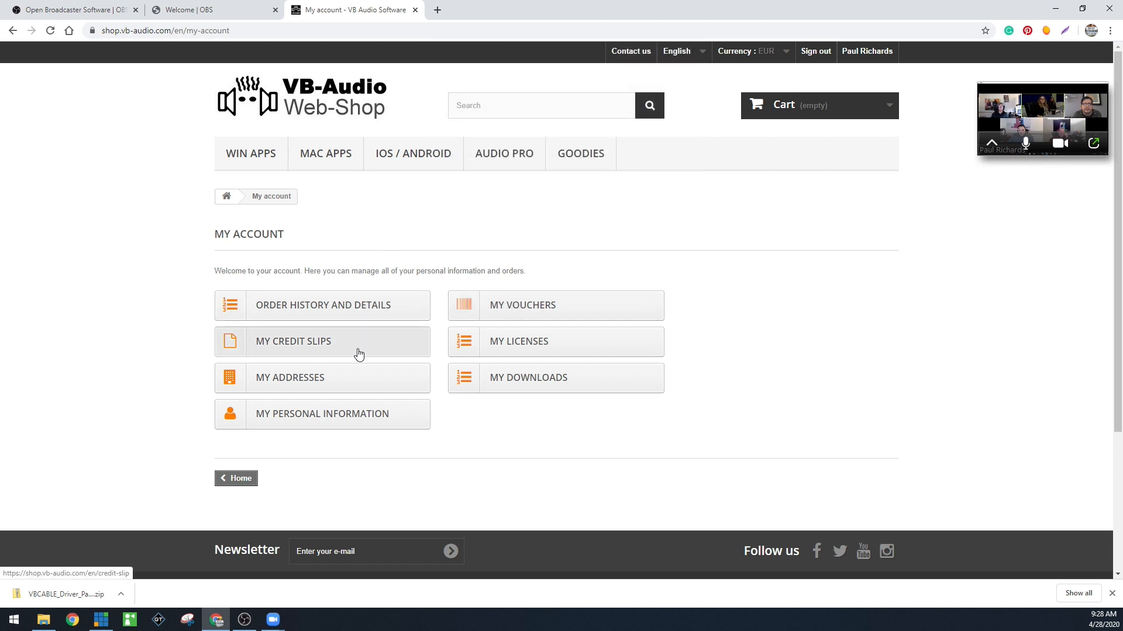
{"action": "left_click", "coordinate": [555, 377]}
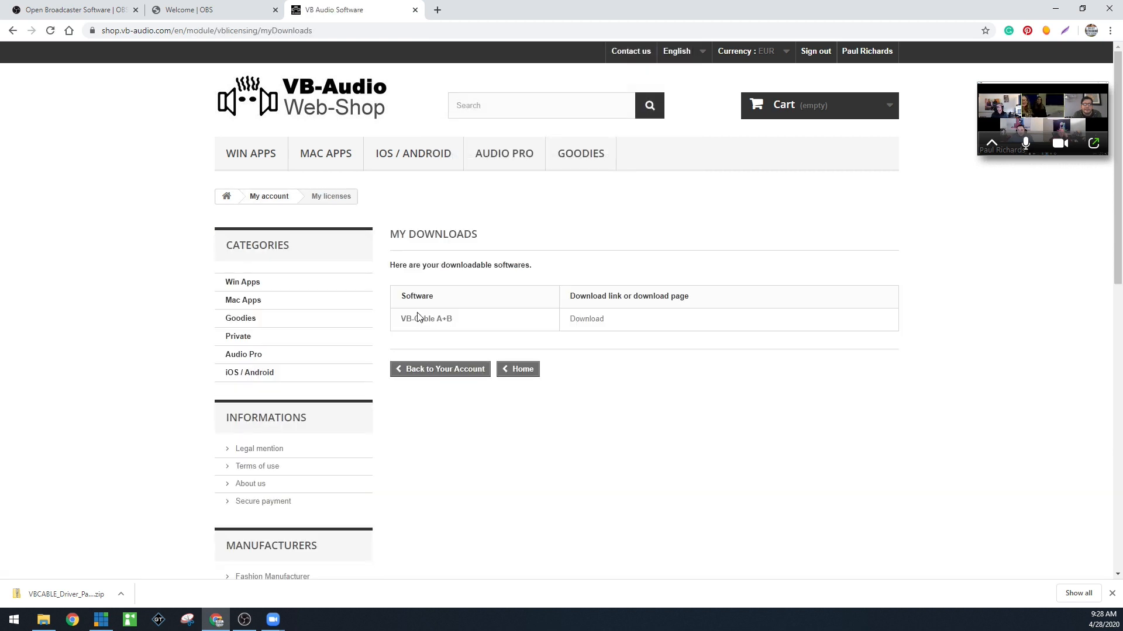
{"action": "left_click", "coordinate": [586, 318]}
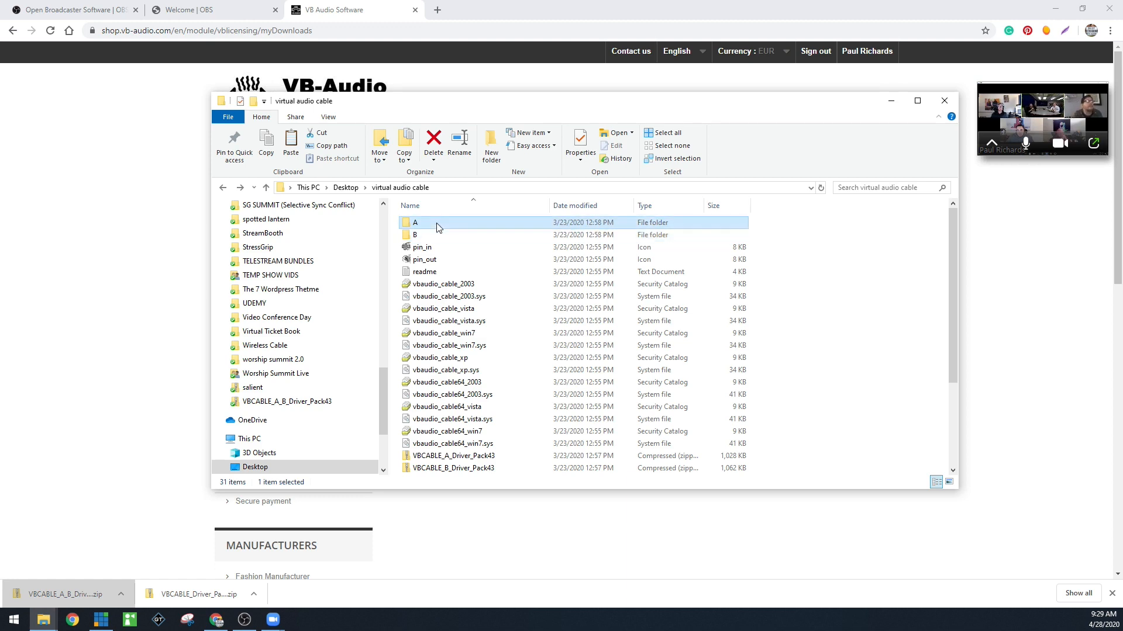
- Run VBCABLE_Setup_x64 from folder A, then close the Cable A installer
{"action": "double_click", "coordinate": [415, 223]}
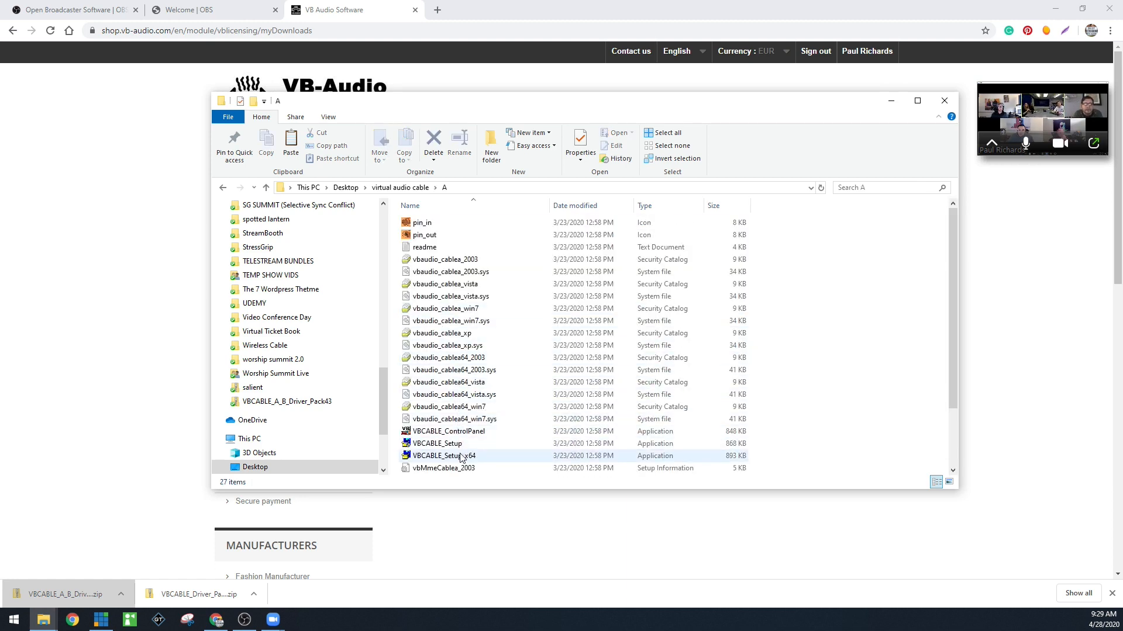
{"action": "double_click", "coordinate": [444, 456]}
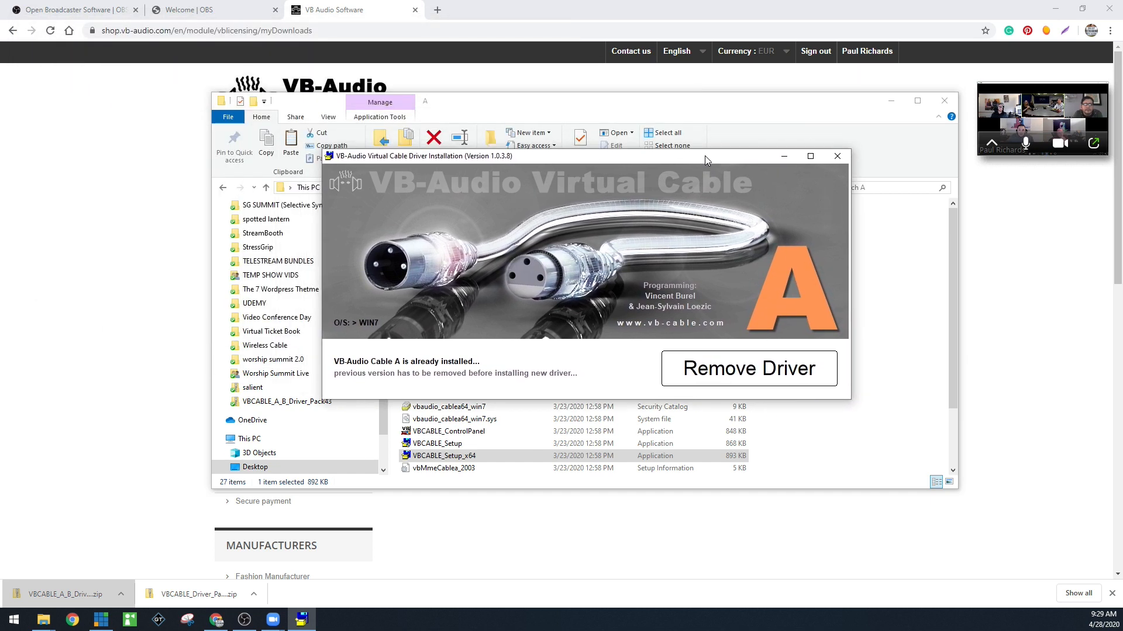
{"action": "mouse_move", "coordinate": [868, 172]}
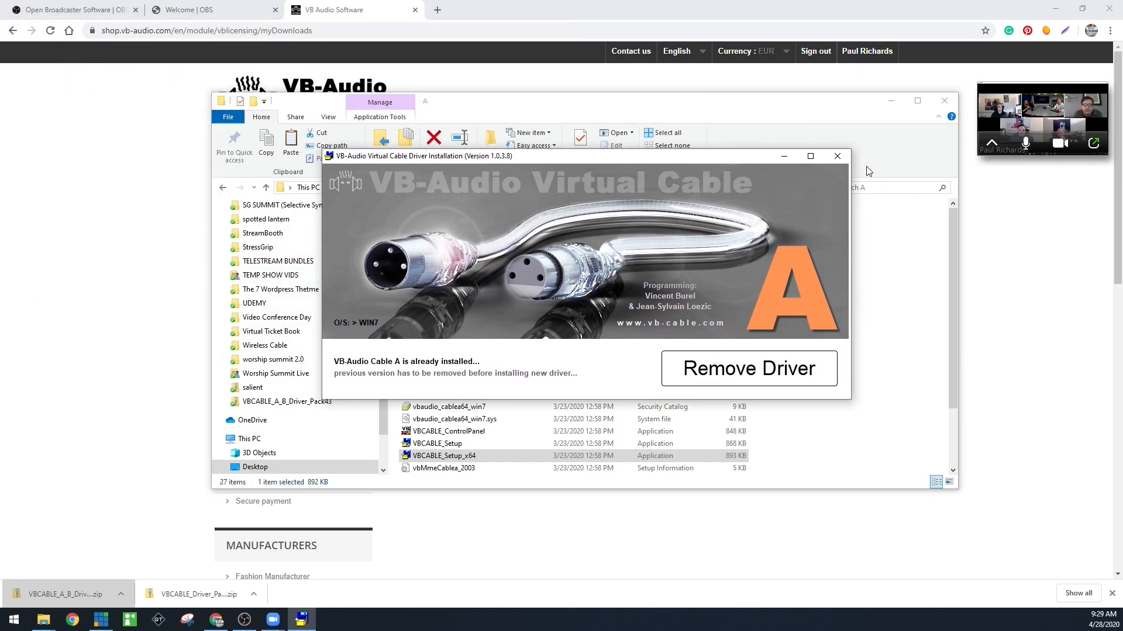
{"action": "left_click", "coordinate": [836, 156]}
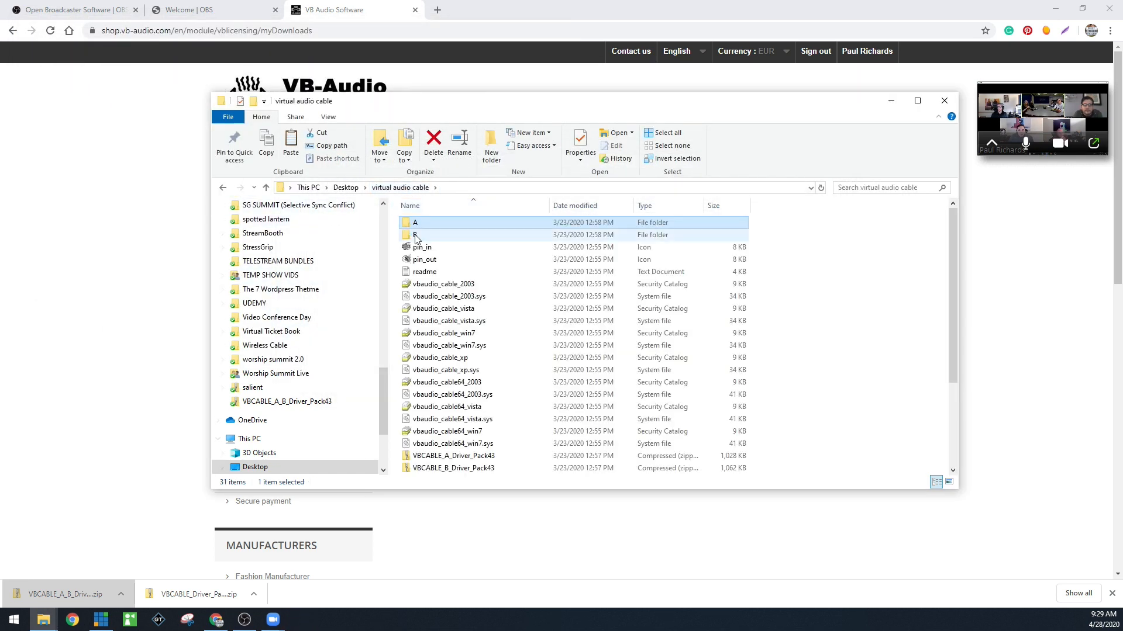
- Run VBCABLE_Setup from folder B and enable vMix's External output
{"action": "double_click", "coordinate": [415, 235]}
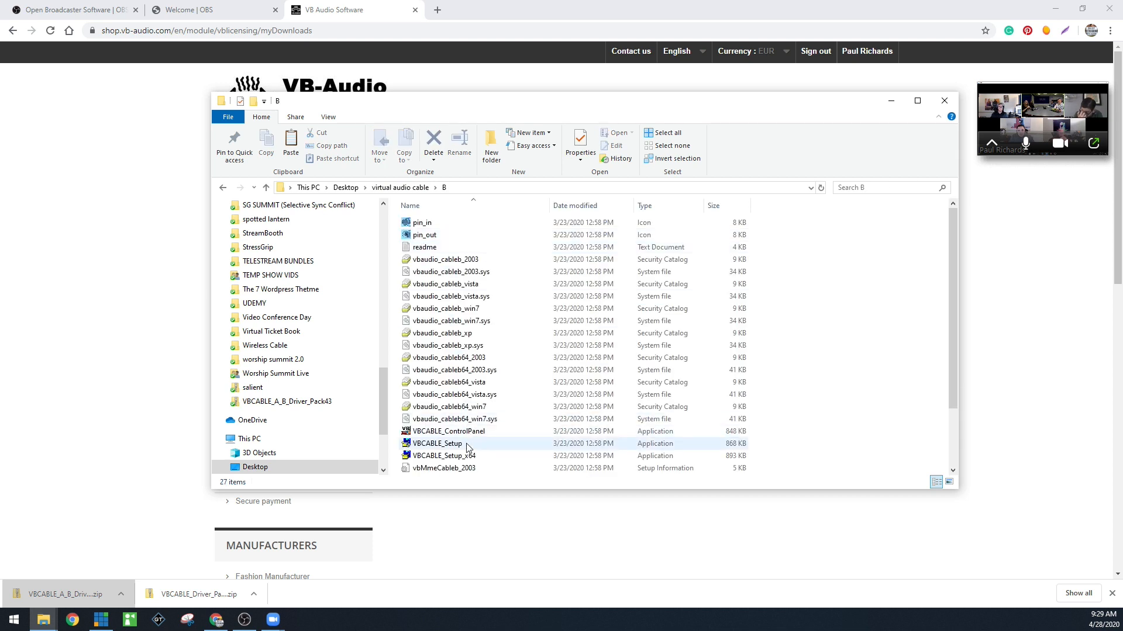
{"action": "double_click", "coordinate": [443, 456]}
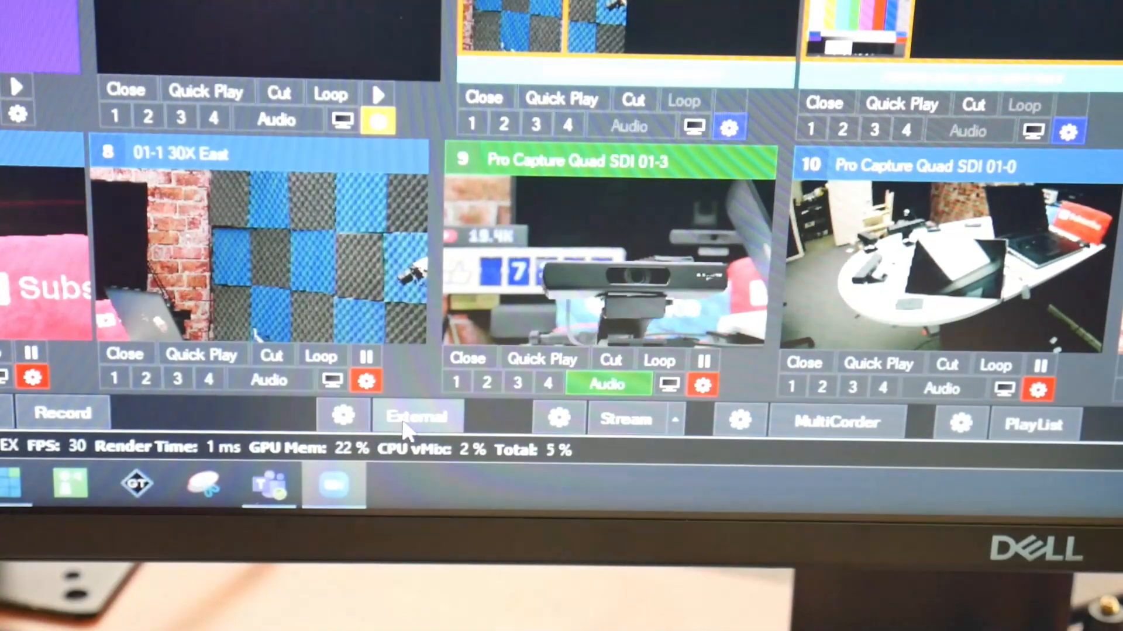
{"action": "left_click", "coordinate": [416, 417]}
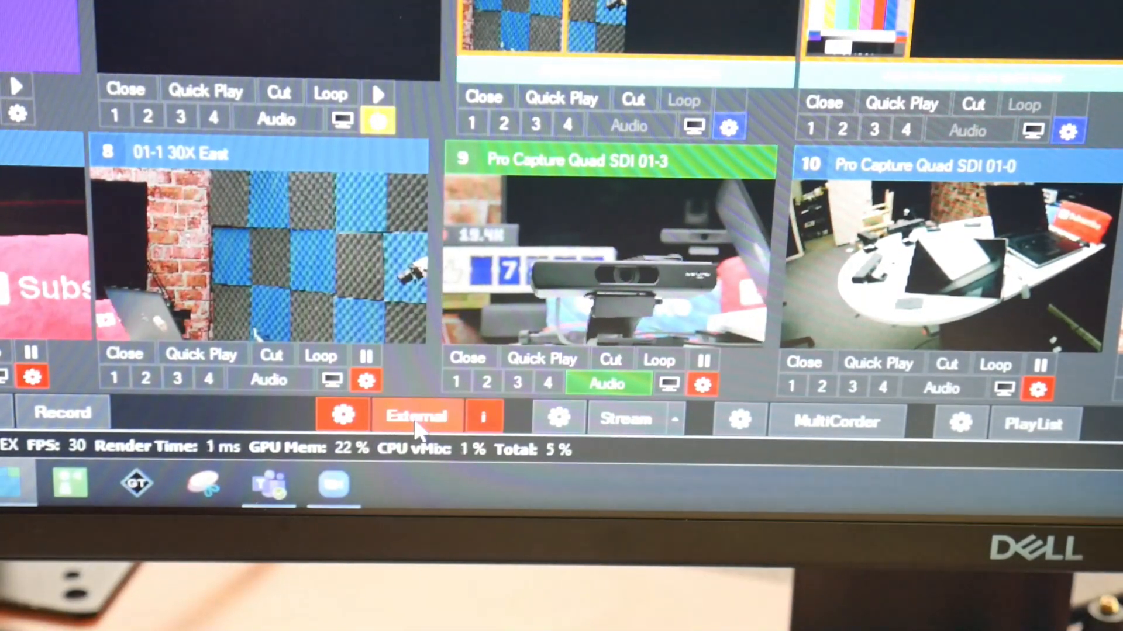